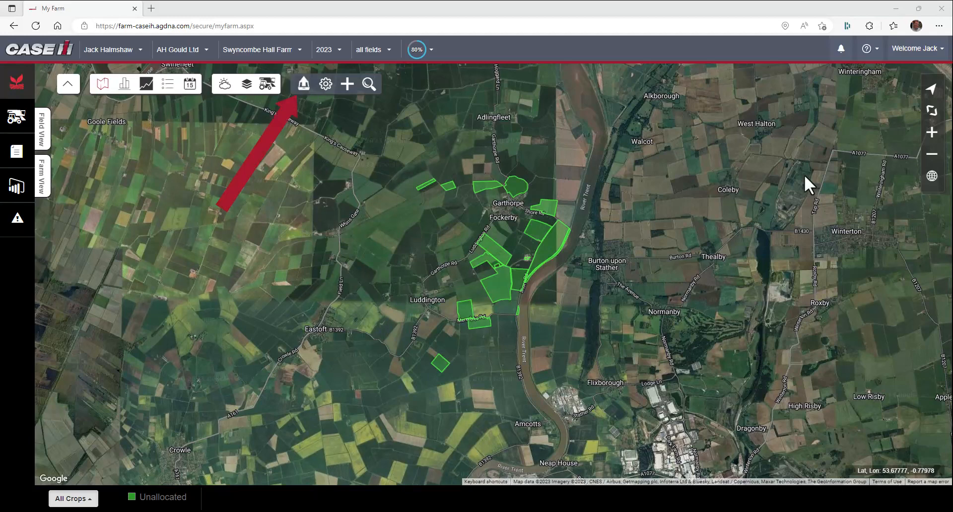
{"action": "mouse_move", "coordinate": [303, 84]}
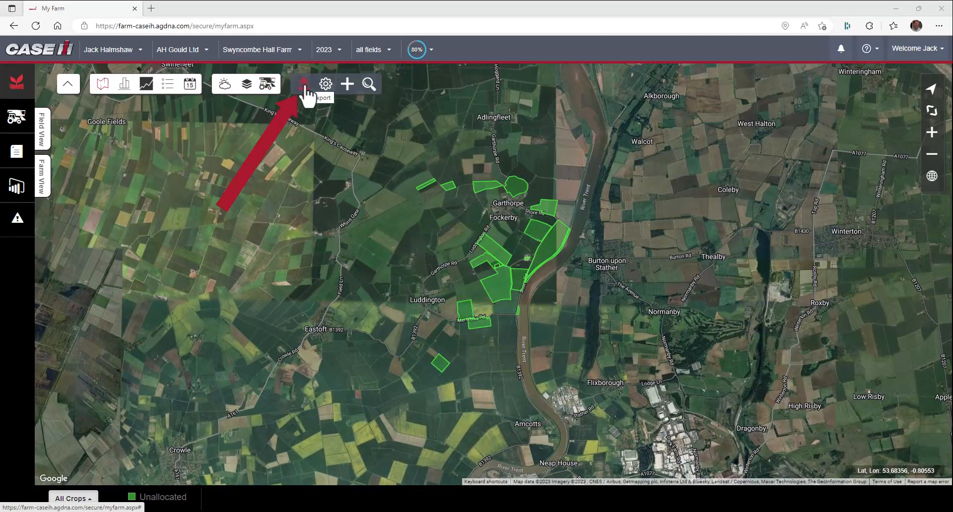
Step: Start an ISO XML export with the destination set to Send to Equipment
{"action": "left_click", "coordinate": [307, 85]}
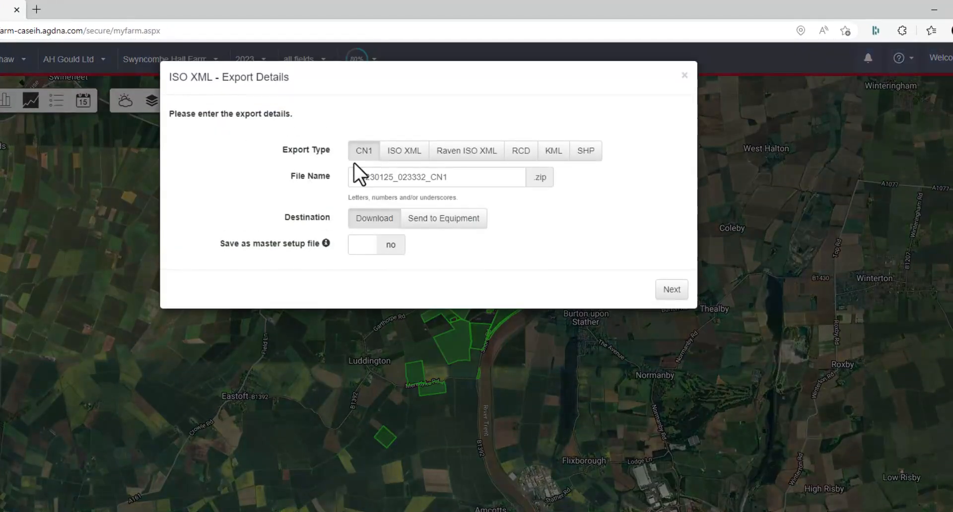
{"action": "left_click", "coordinate": [404, 150]}
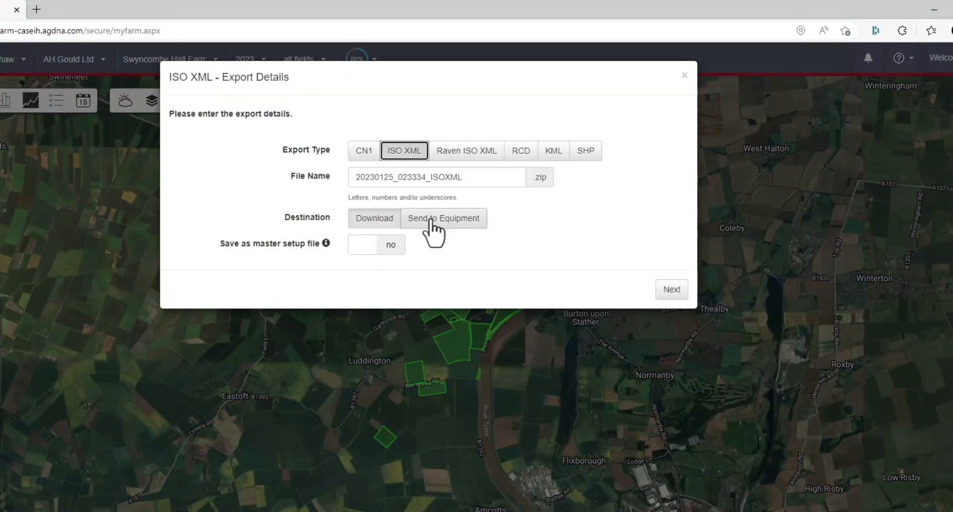
{"action": "left_click", "coordinate": [443, 218]}
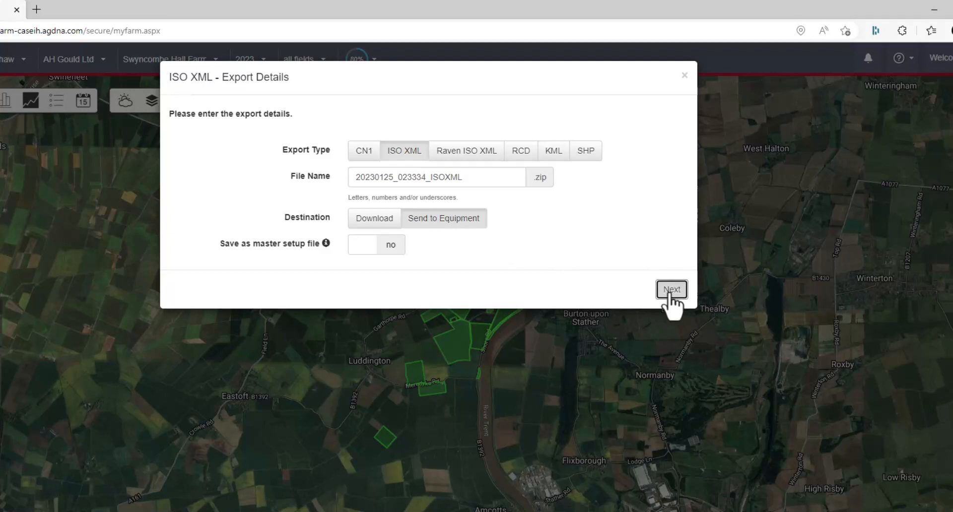
Step: Choose the CNH organization and tick its single listed display as the export target
{"action": "left_click", "coordinate": [671, 289]}
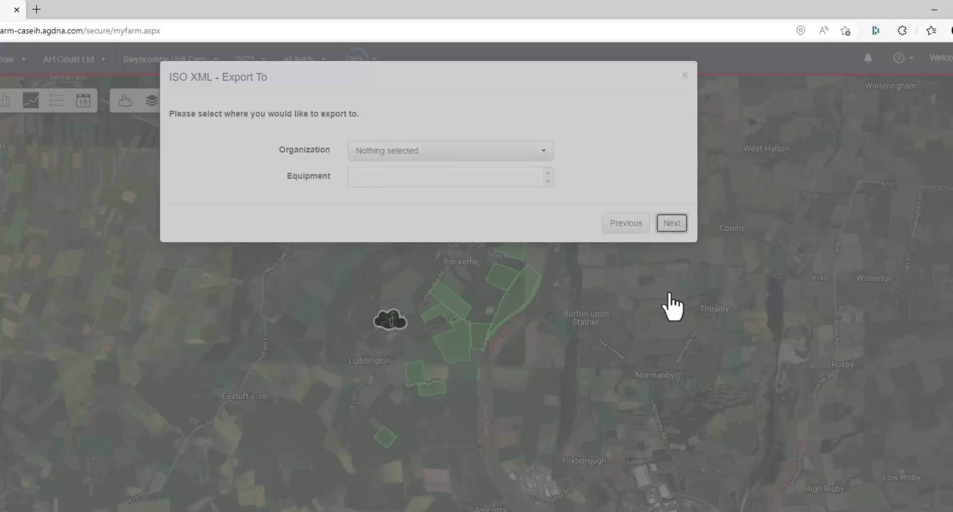
{"action": "left_click", "coordinate": [450, 151]}
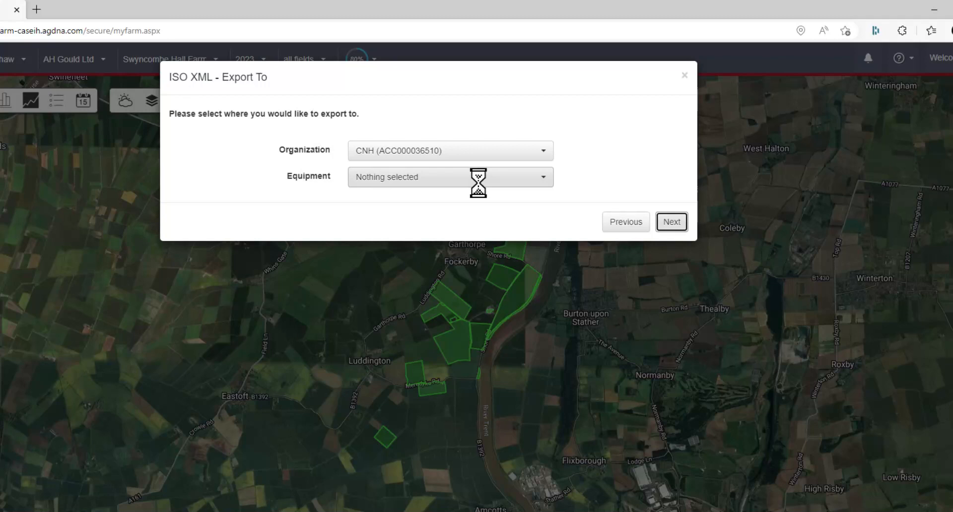
{"action": "left_click", "coordinate": [450, 177]}
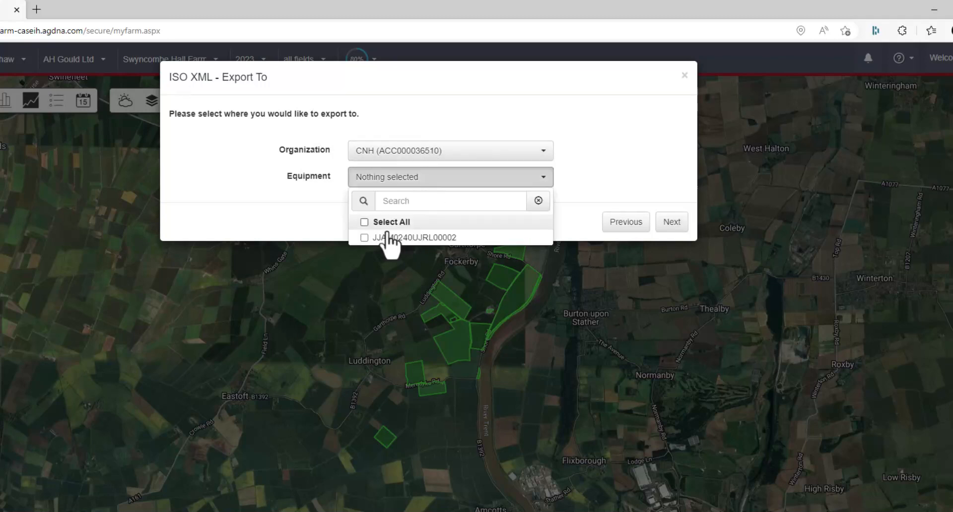
{"action": "mouse_move", "coordinate": [420, 253]}
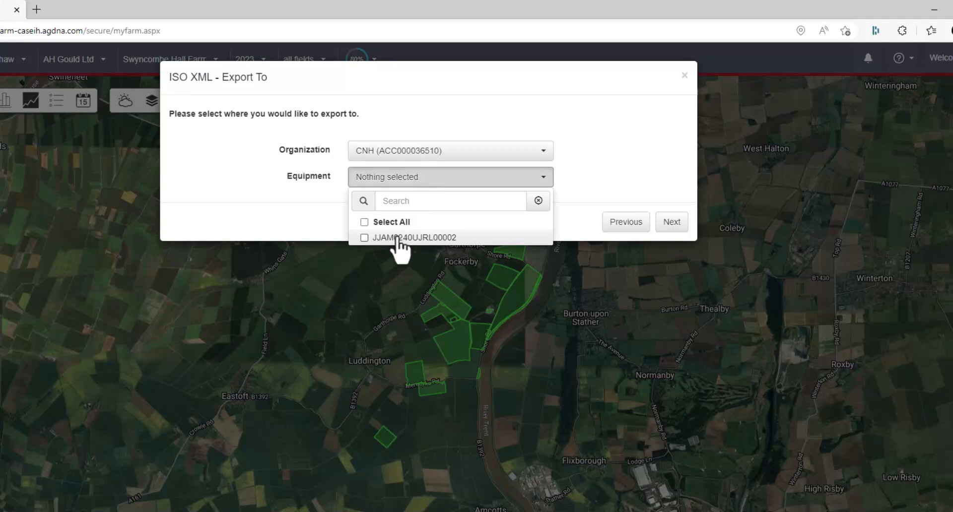
{"action": "left_click", "coordinate": [364, 238]}
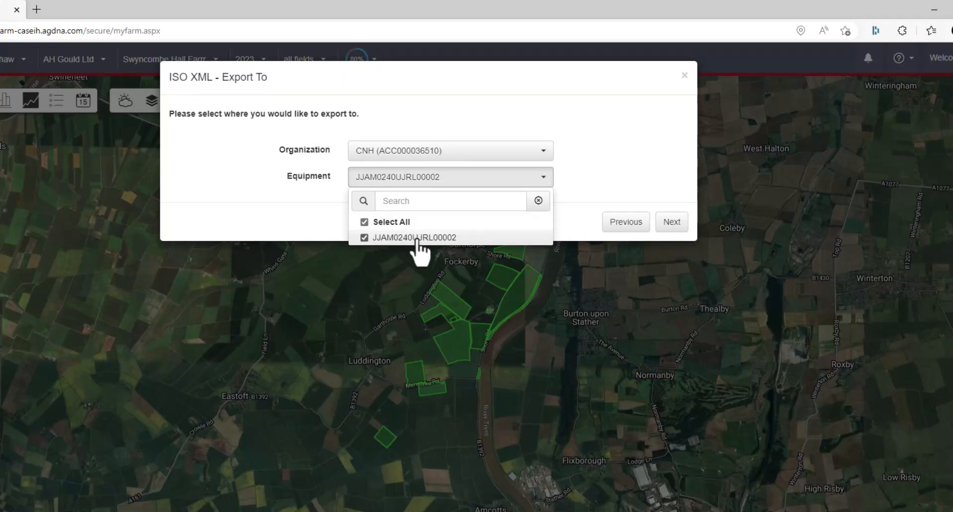
{"action": "mouse_move", "coordinate": [454, 272]}
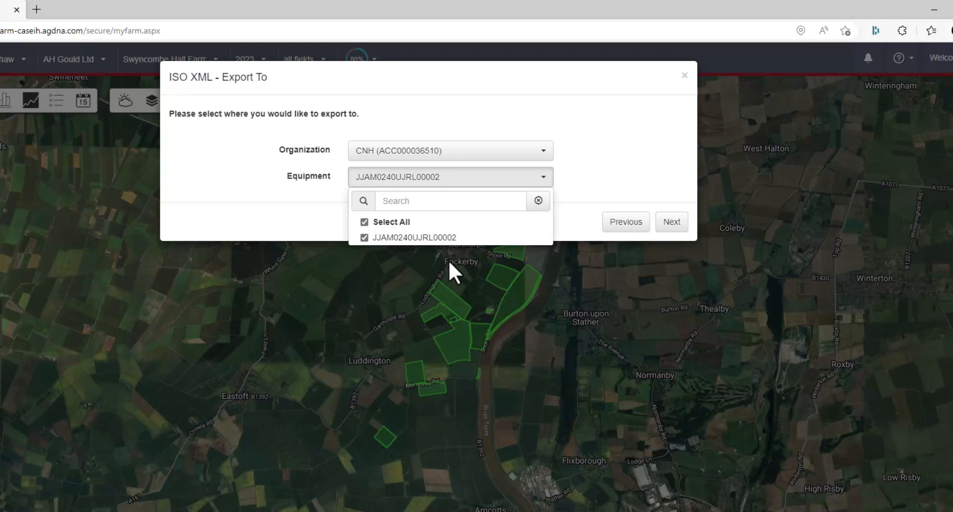
{"action": "mouse_move", "coordinate": [608, 163]}
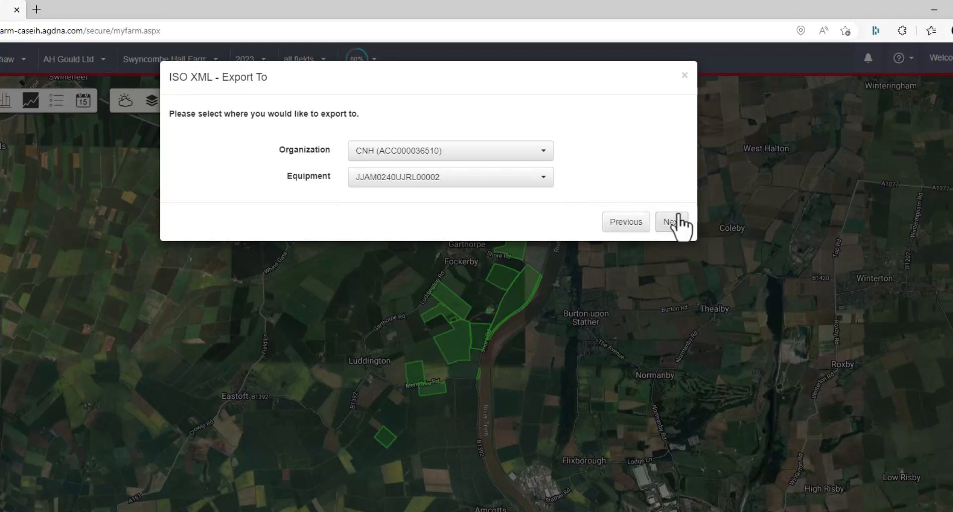
Step: Set Include Swaths and Include Boundaries to Yes for all 18 fields
{"action": "left_click", "coordinate": [671, 221]}
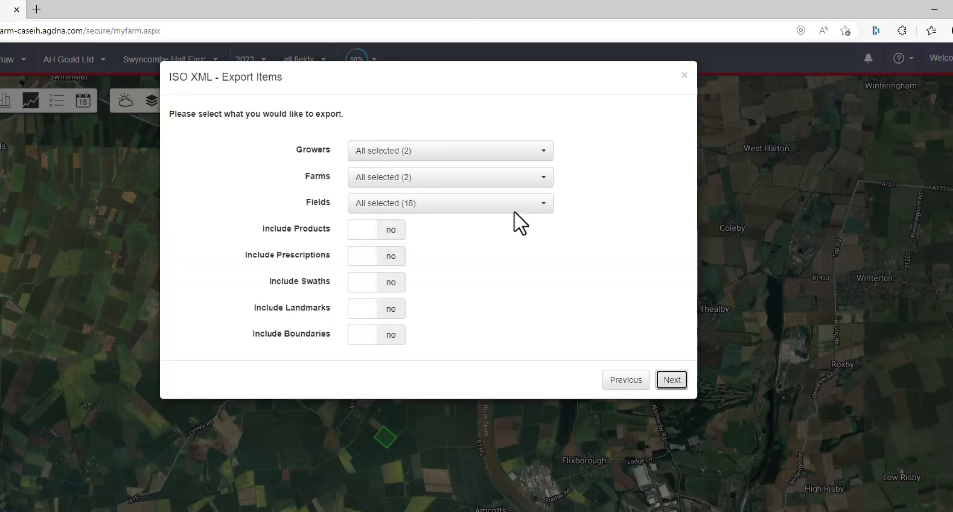
{"action": "left_click", "coordinate": [450, 151]}
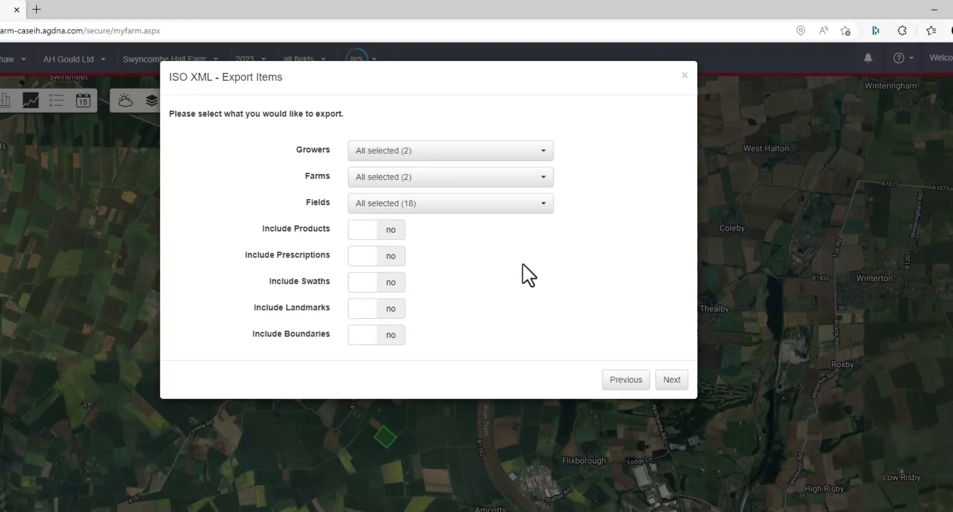
{"action": "mouse_move", "coordinate": [395, 276]}
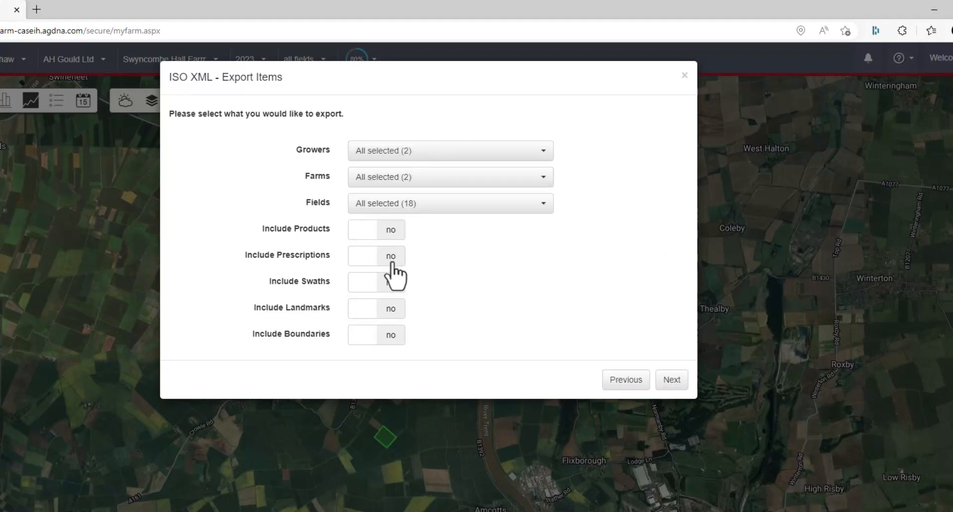
{"action": "mouse_move", "coordinate": [395, 292]}
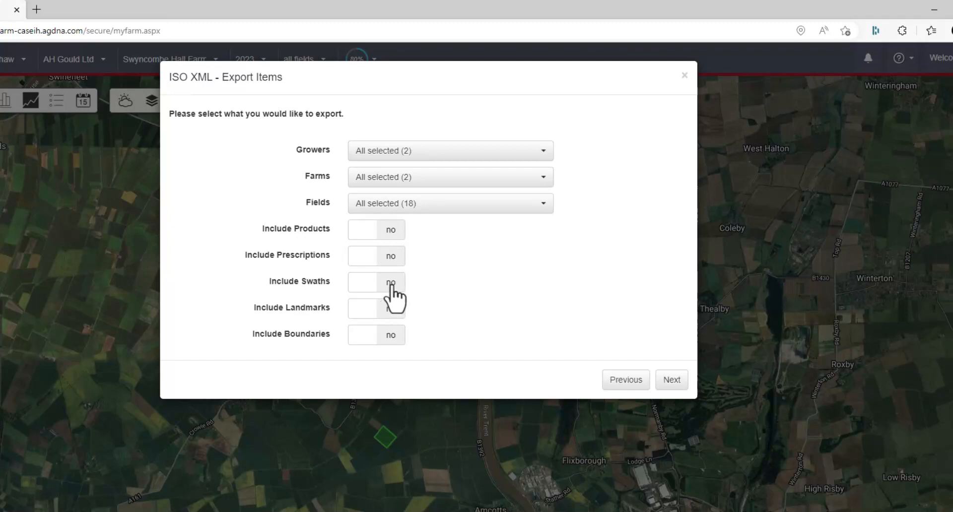
{"action": "left_click", "coordinate": [376, 282]}
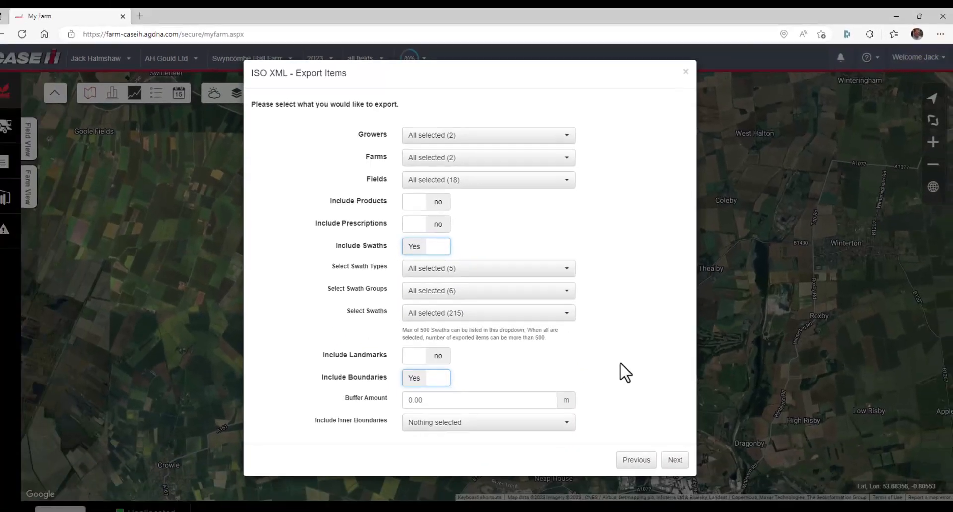
Step: Review the ISO XML export preview and finish, confirming 'File was sent successfully'
{"action": "left_click", "coordinate": [674, 460]}
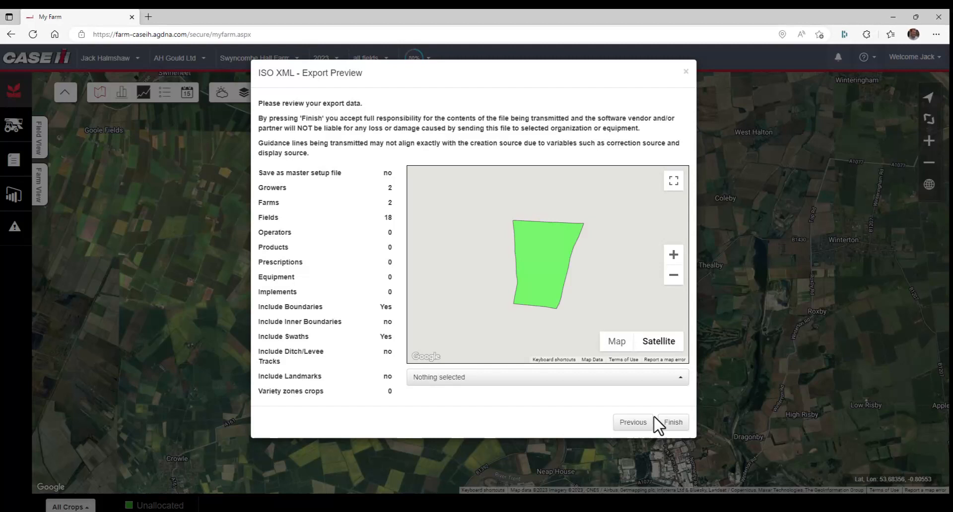
{"action": "left_click", "coordinate": [545, 377]}
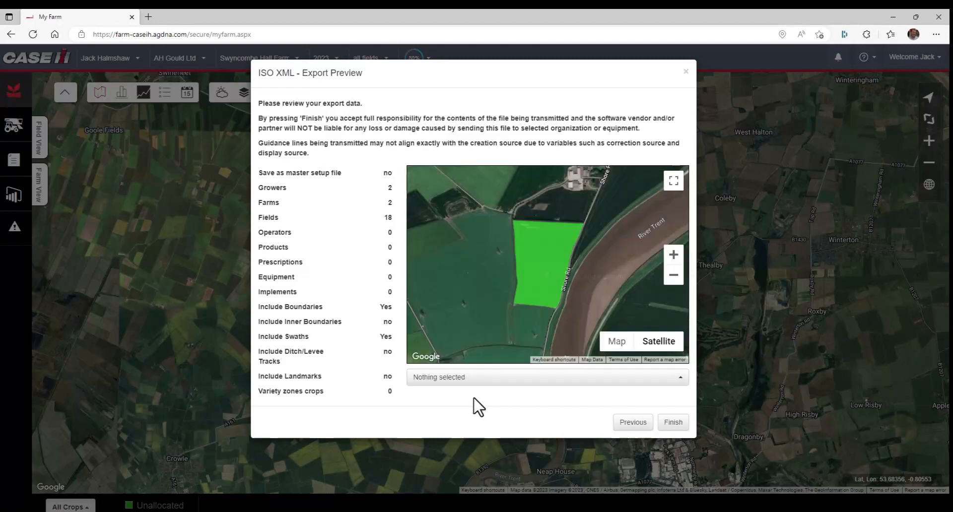
{"action": "left_click", "coordinate": [672, 422]}
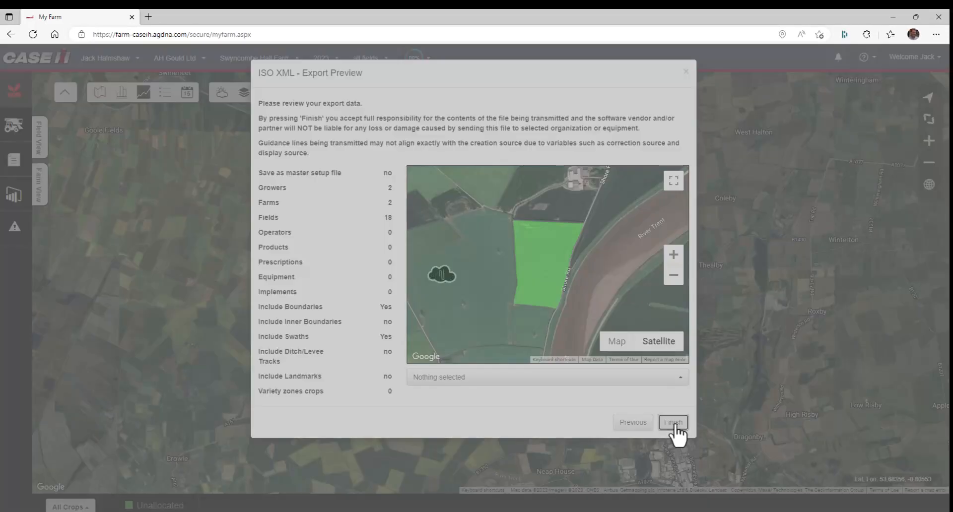
{"action": "left_click", "coordinate": [672, 422]}
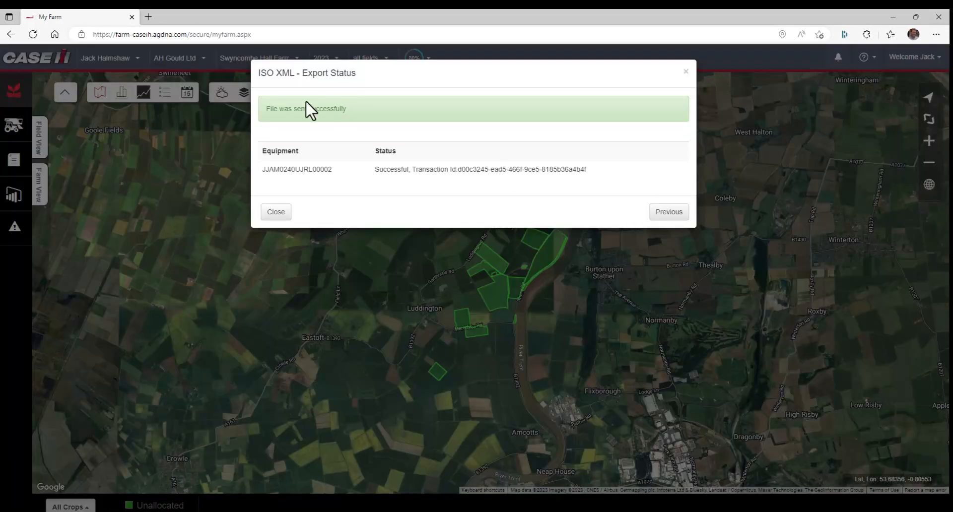
{"action": "mouse_move", "coordinate": [561, 188]}
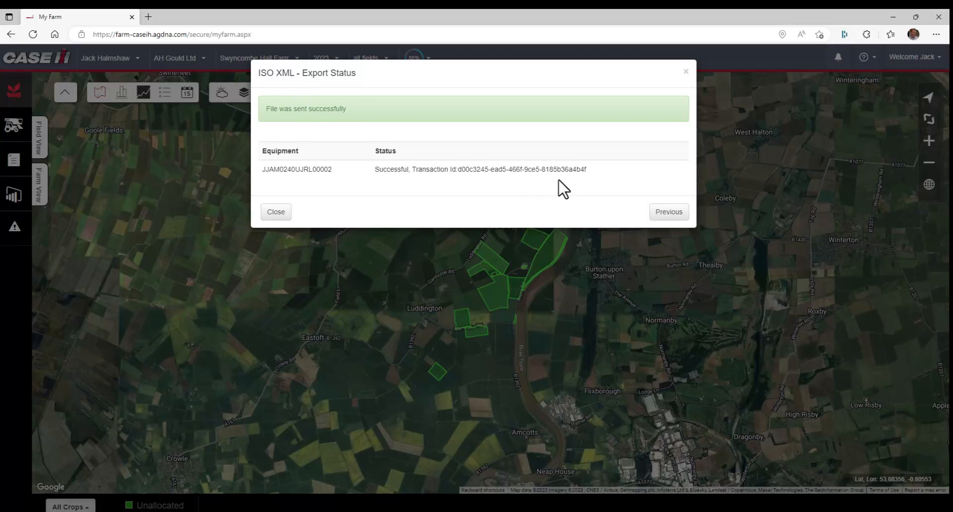
{"action": "mouse_move", "coordinate": [565, 192]}
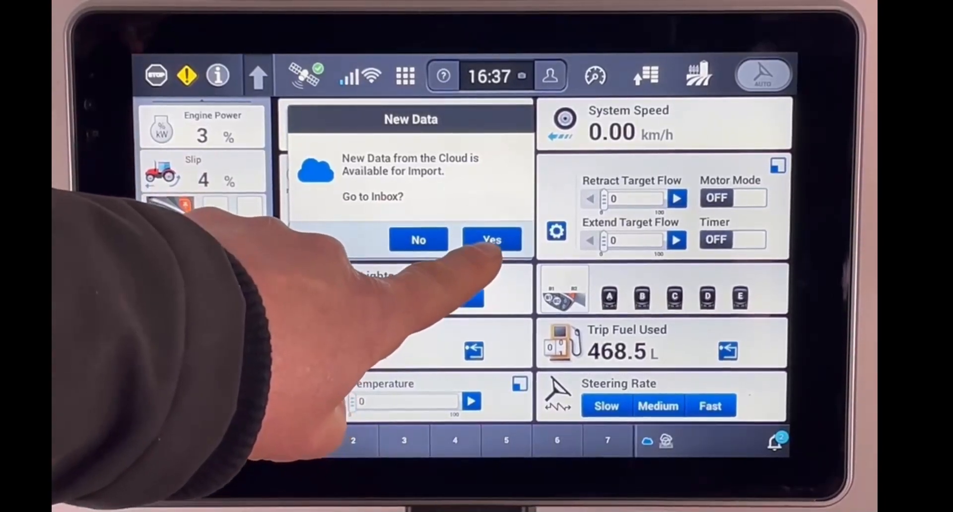
Step: Open the Inbox from the New Data popup and select the Grower/Farm/Field/Task group
{"action": "left_click", "coordinate": [417, 239]}
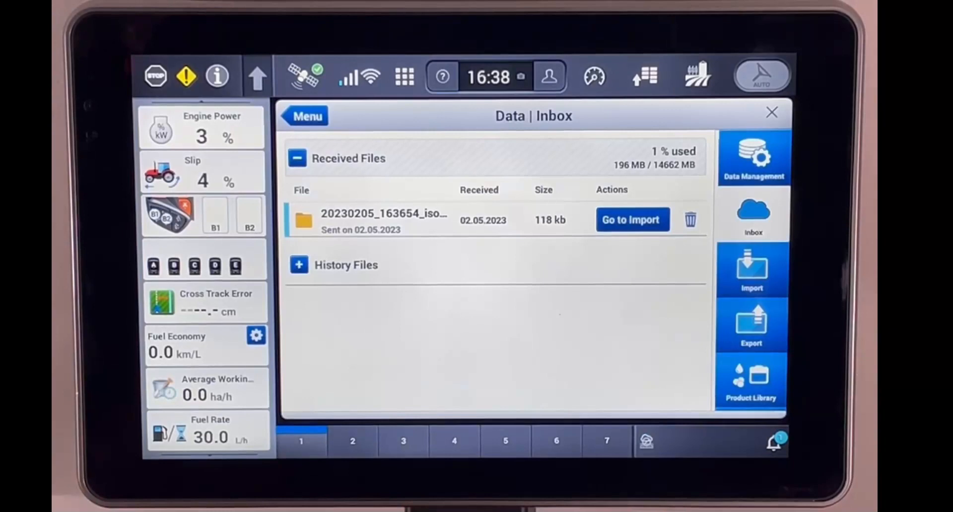
{"action": "left_click", "coordinate": [753, 157]}
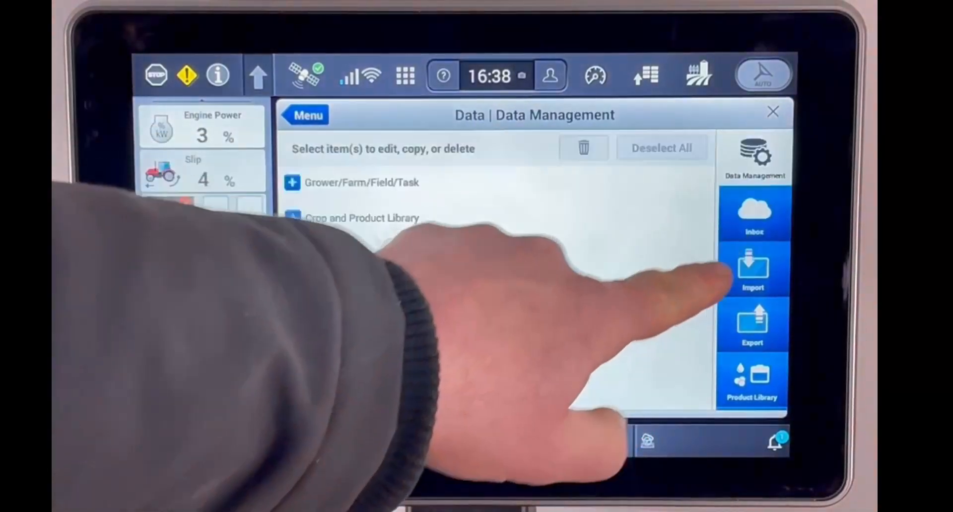
{"action": "left_click", "coordinate": [292, 182]}
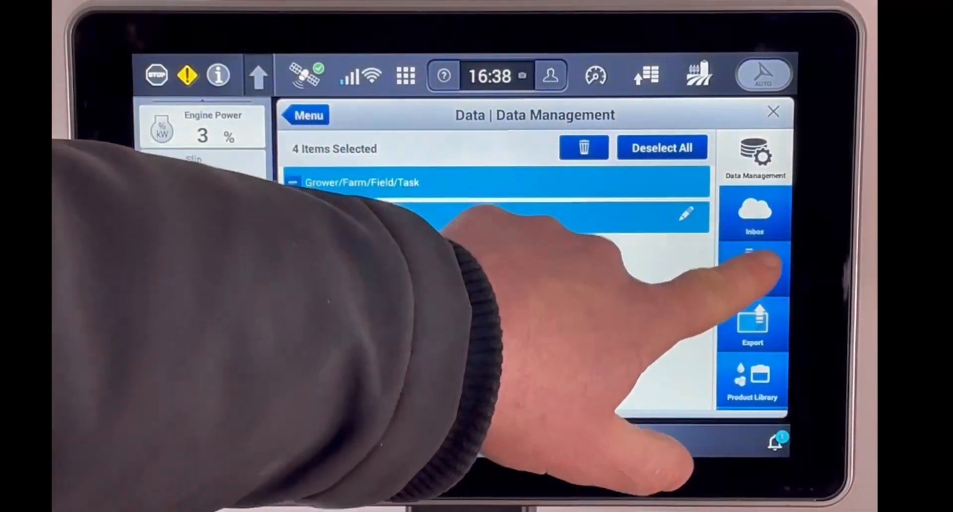
Step: Load the received isoxml zip for import and import all 356 selected items
{"action": "left_click", "coordinate": [753, 268]}
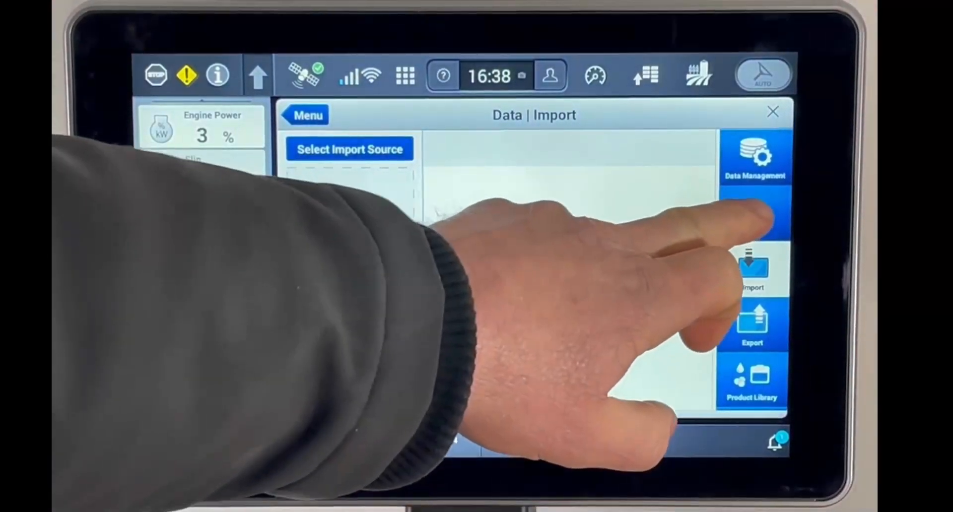
{"action": "left_click", "coordinate": [754, 216]}
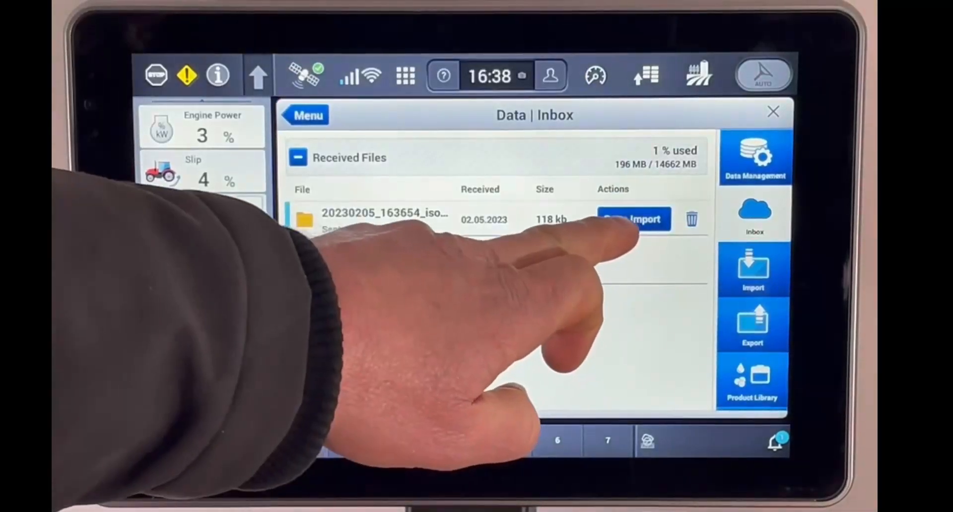
{"action": "left_click", "coordinate": [635, 218]}
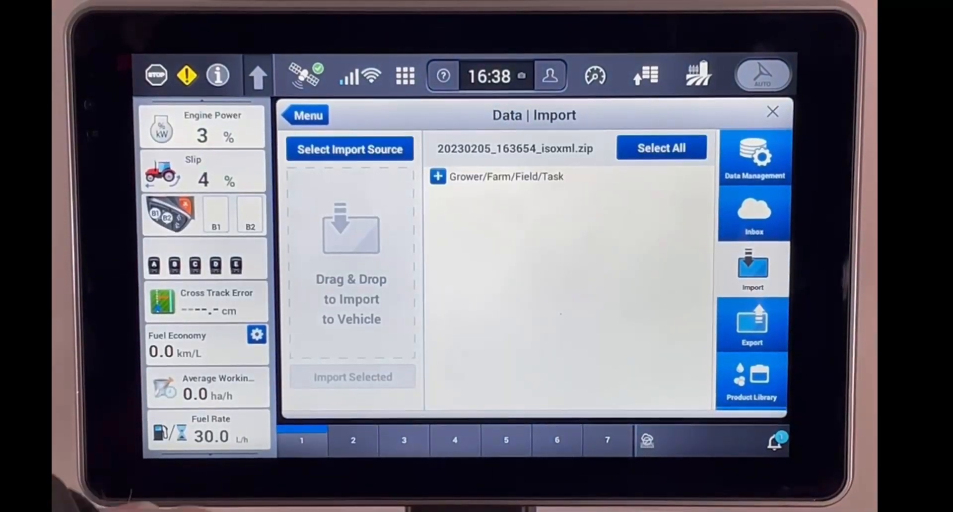
{"action": "left_click", "coordinate": [661, 148]}
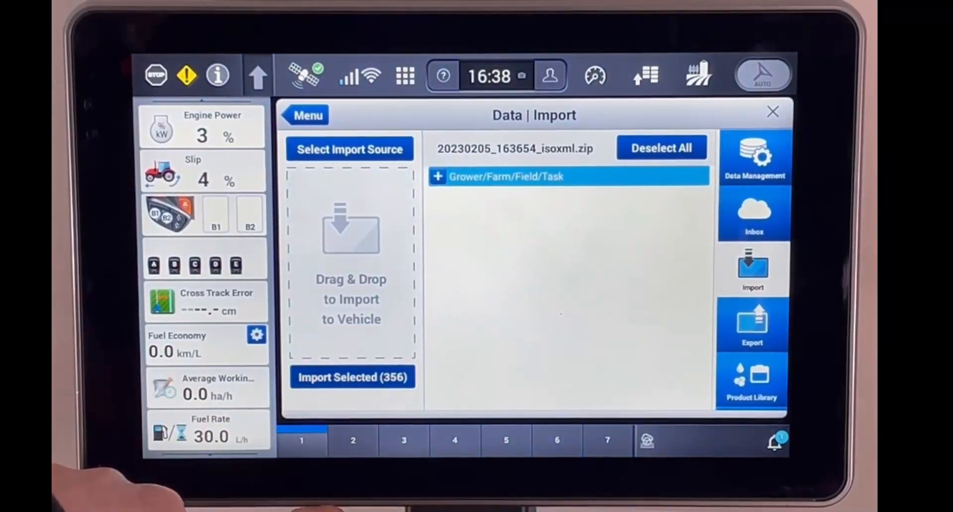
{"action": "left_click", "coordinate": [352, 376]}
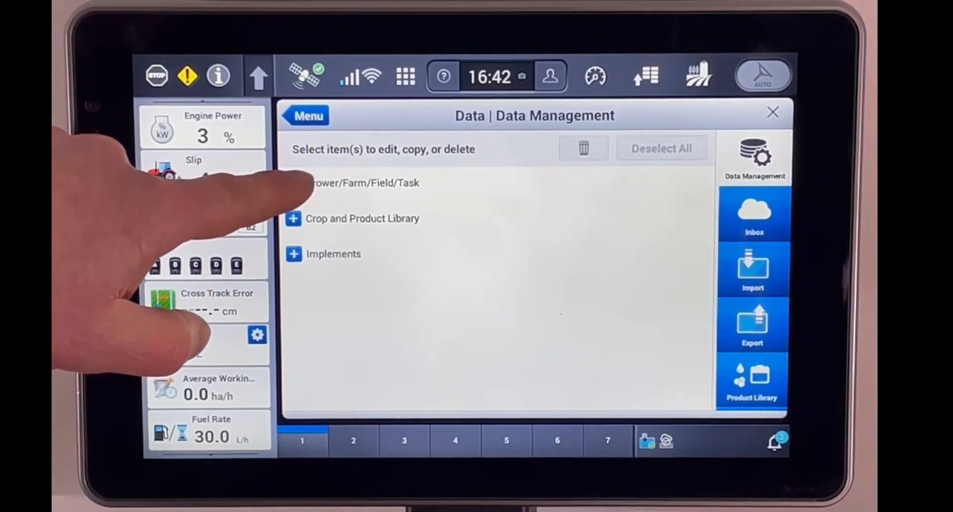
Step: Close Data Management, open Operations and list growers including AH Gould Ltd
{"action": "left_click", "coordinate": [293, 182]}
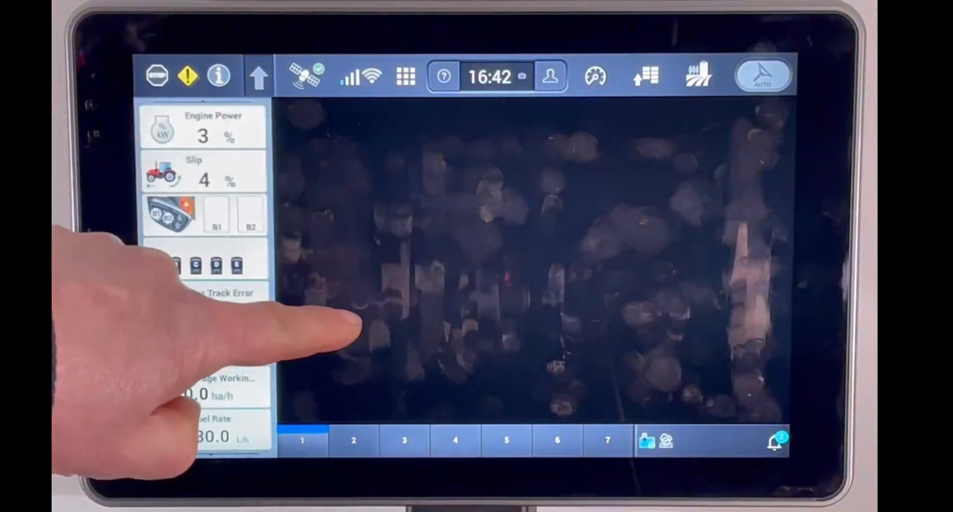
{"action": "left_click", "coordinate": [699, 76]}
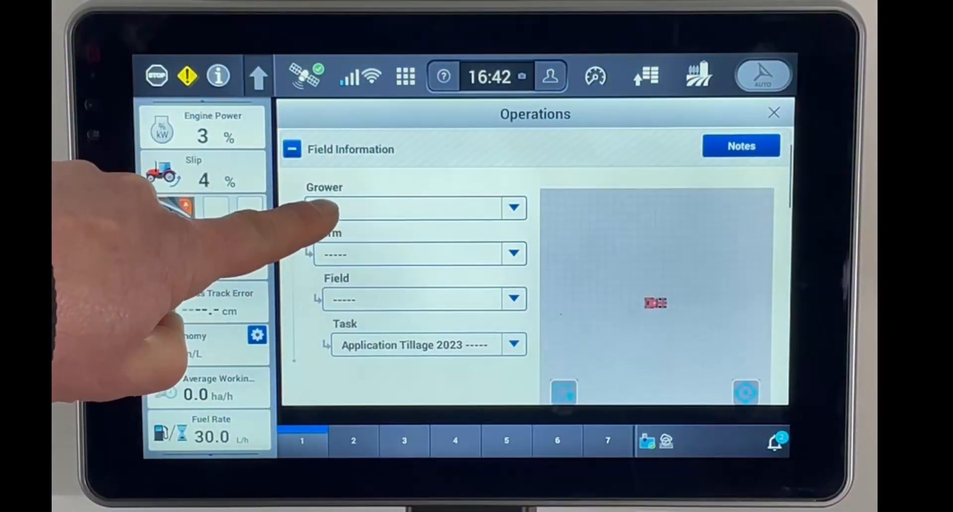
{"action": "left_click", "coordinate": [512, 208]}
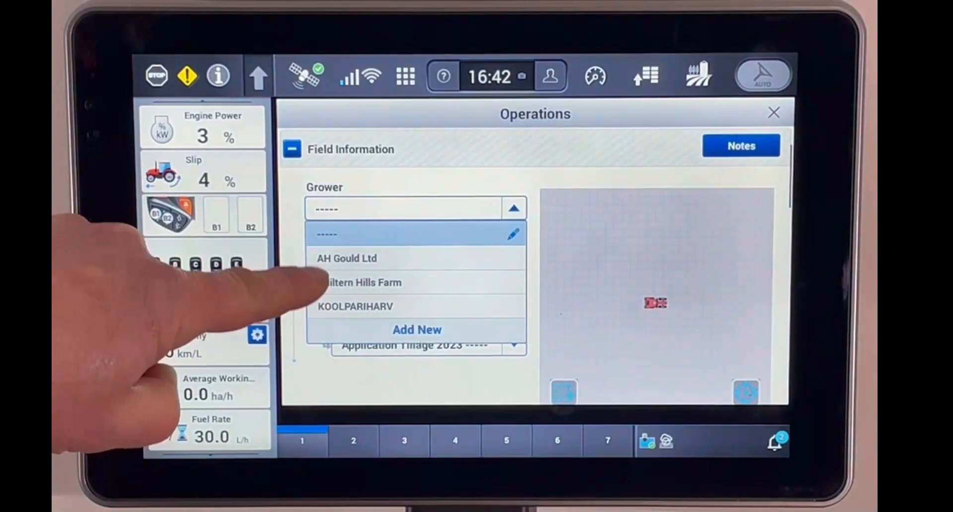